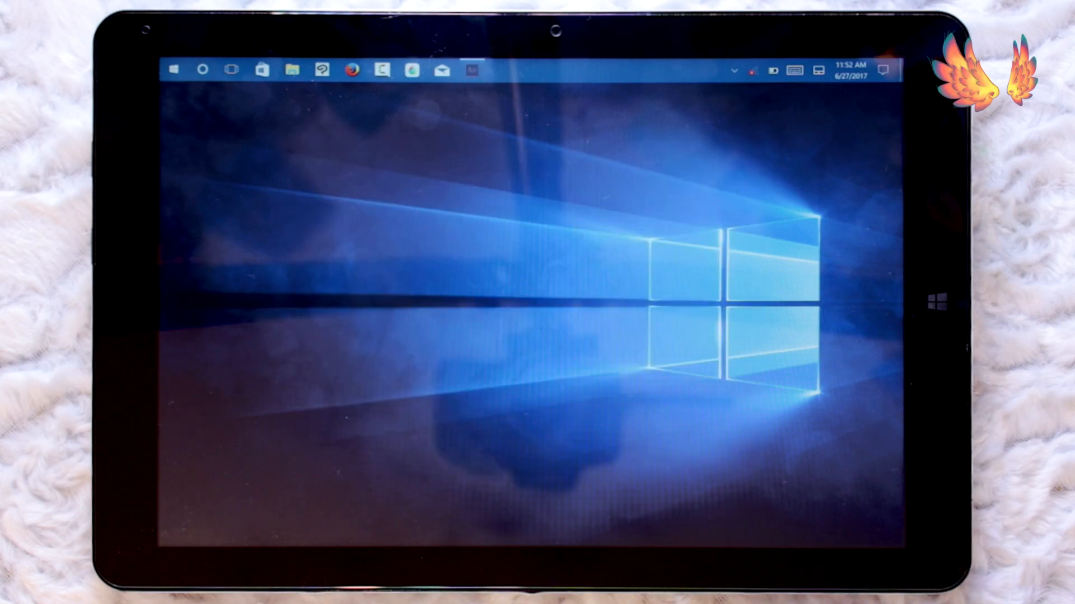
Launch Adobe Animate CC from the taskbar and start a new blank document
left_click(472, 69)
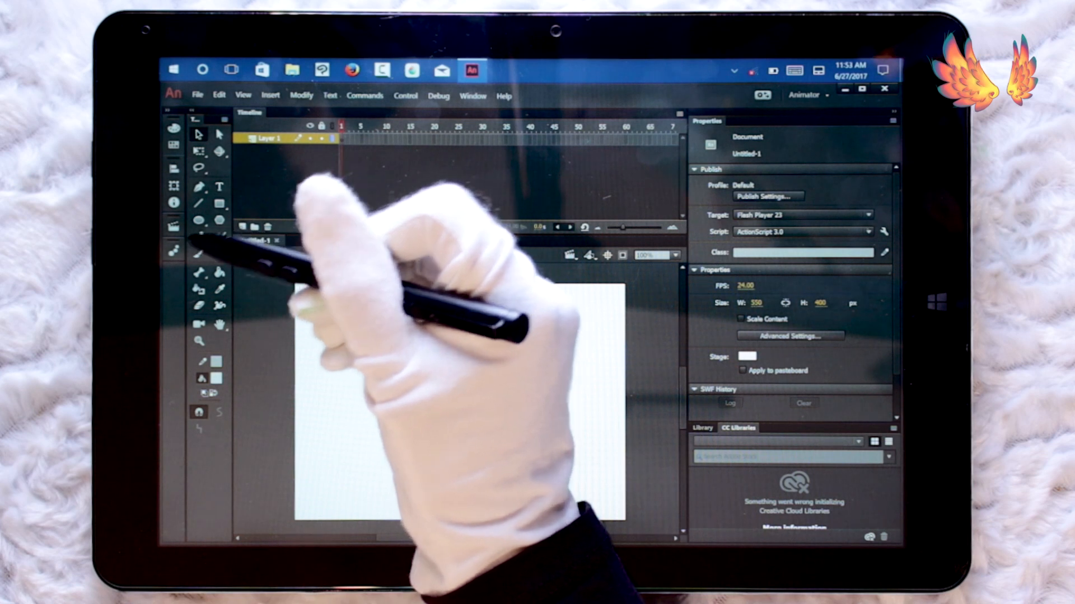
Choose the Paint Brush tool with pressure-sensitive stroke width for freehand painting
left_click(199, 255)
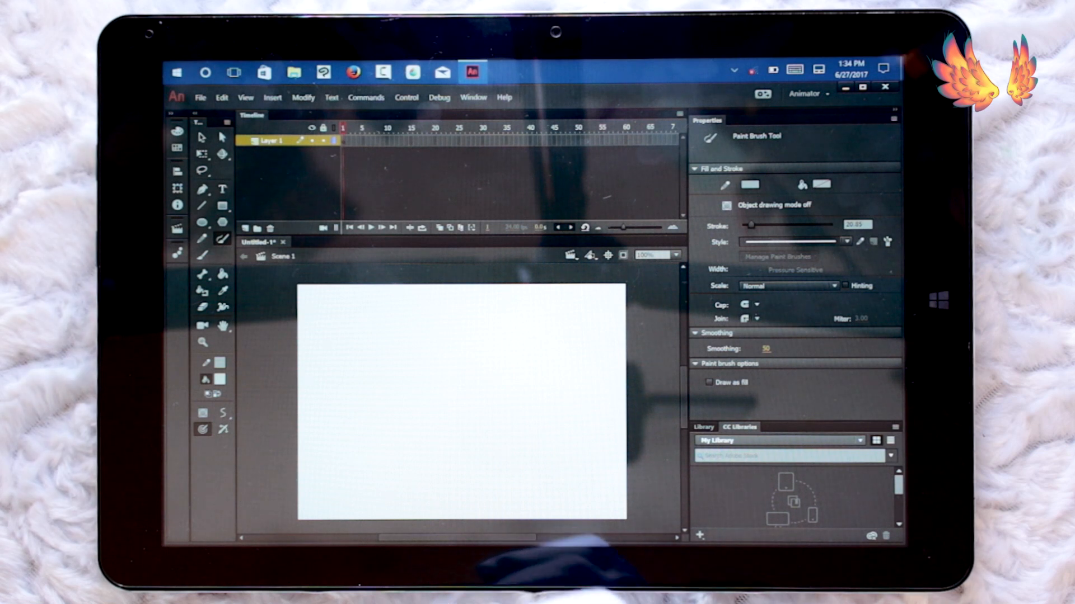
mouse_move(480, 363)
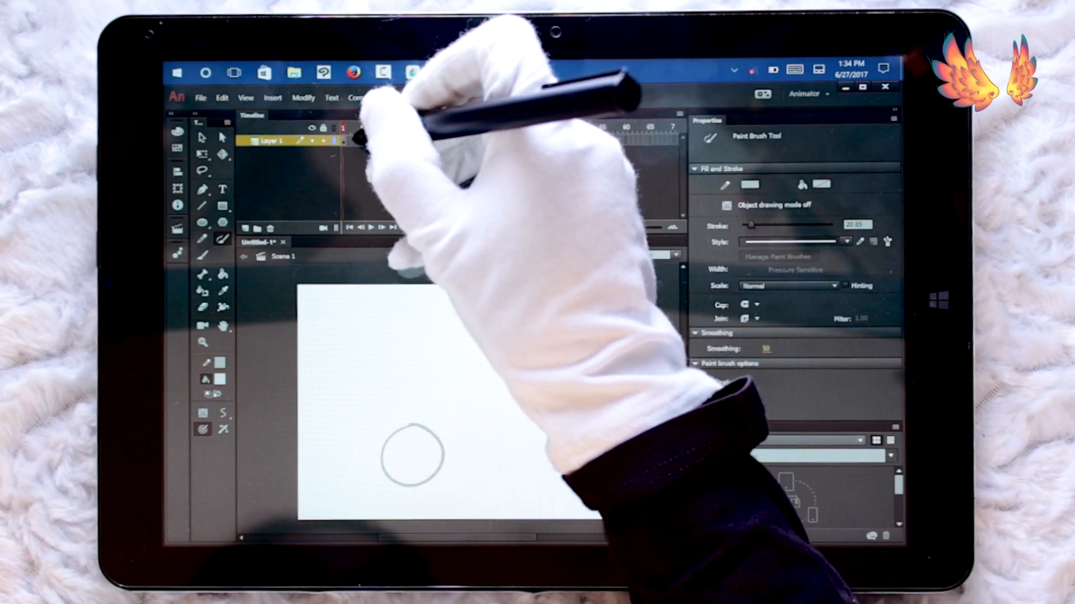
Insert successive keyframes on the timeline and redraw the brushed ball circle in each
right_click(342, 137)
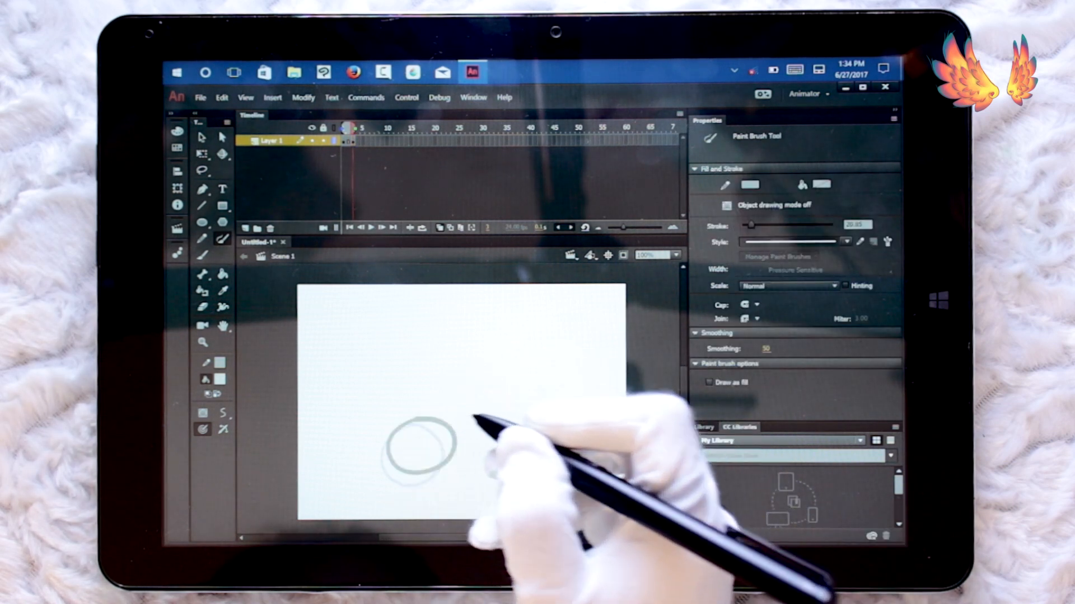
left_click(356, 141)
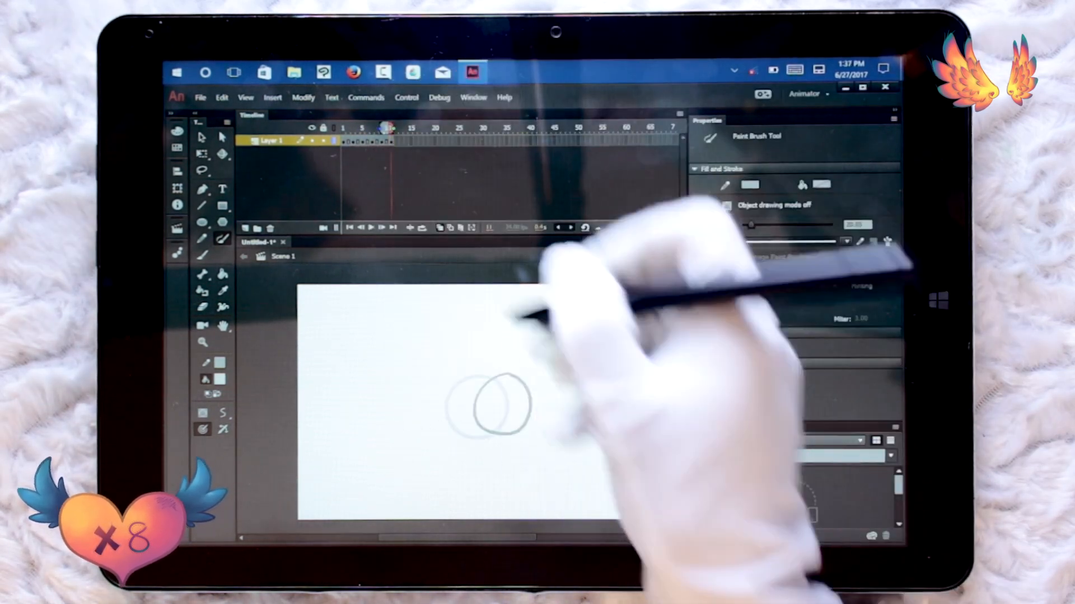
right_click(363, 141)
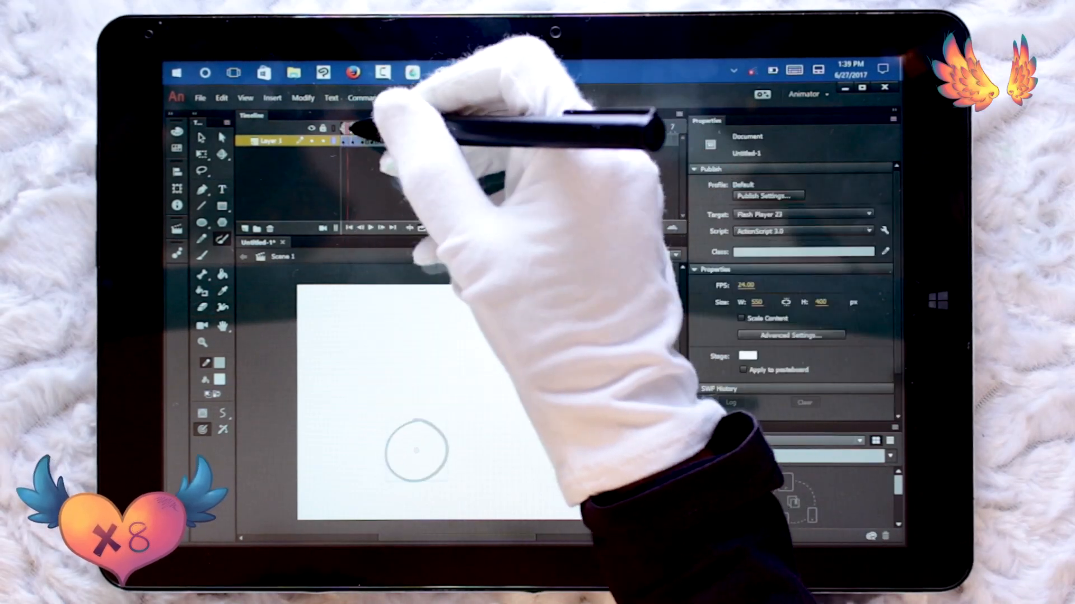
Add keyframes in the second document and sketch faint ball positions across about ten frames
right_click(371, 141)
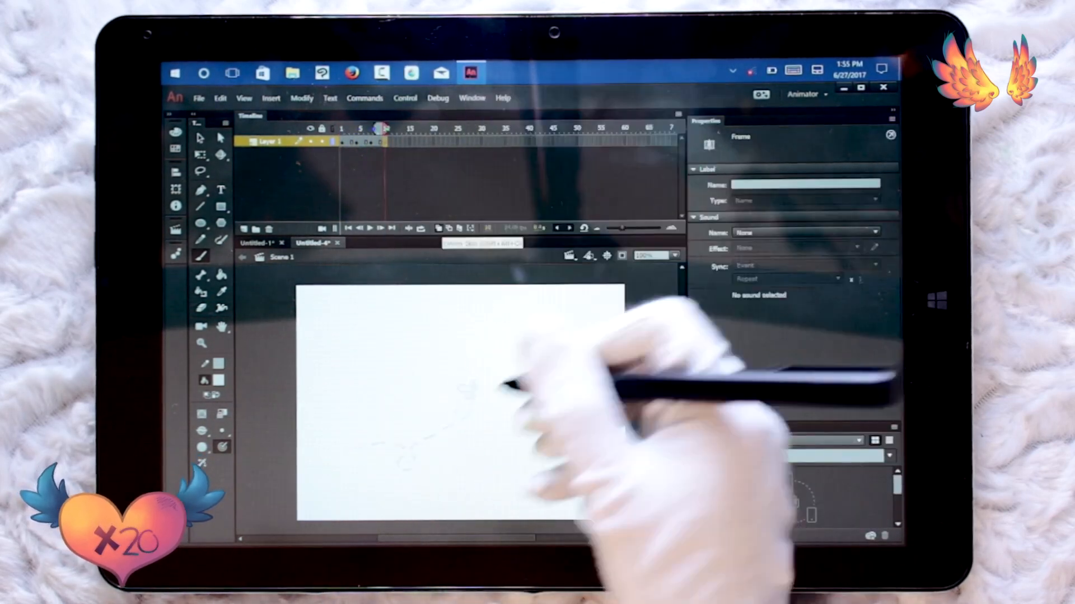
Activate the Paint Brush and draw the egg's first curved outline stroke on frame one
left_click(200, 256)
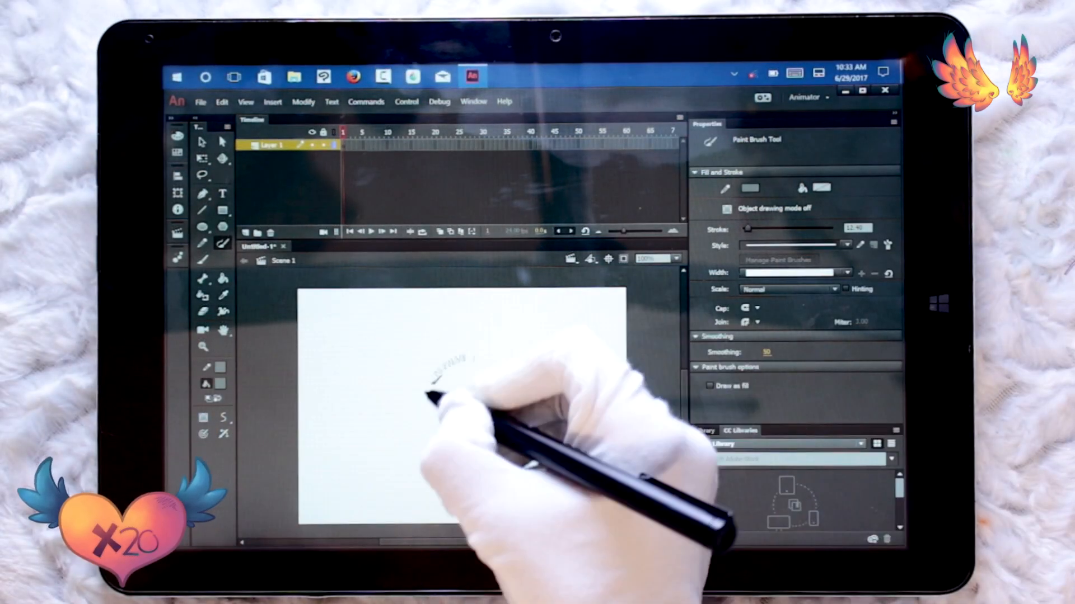
Fill the egg with a light grey colour, unlock its layer, and draw the zigzag crack and spots
left_click(201, 243)
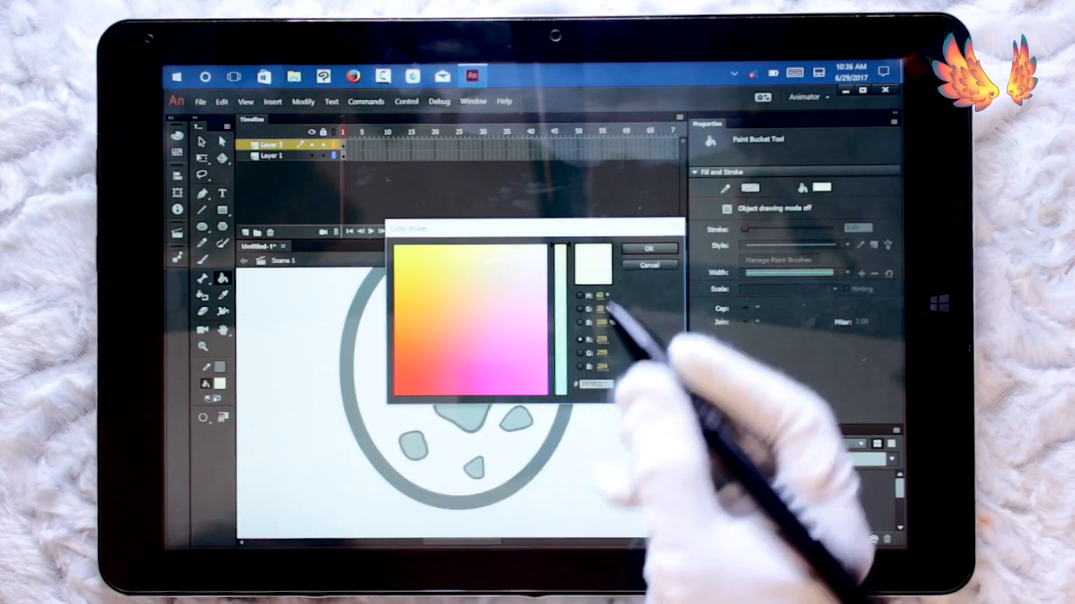
left_click(648, 249)
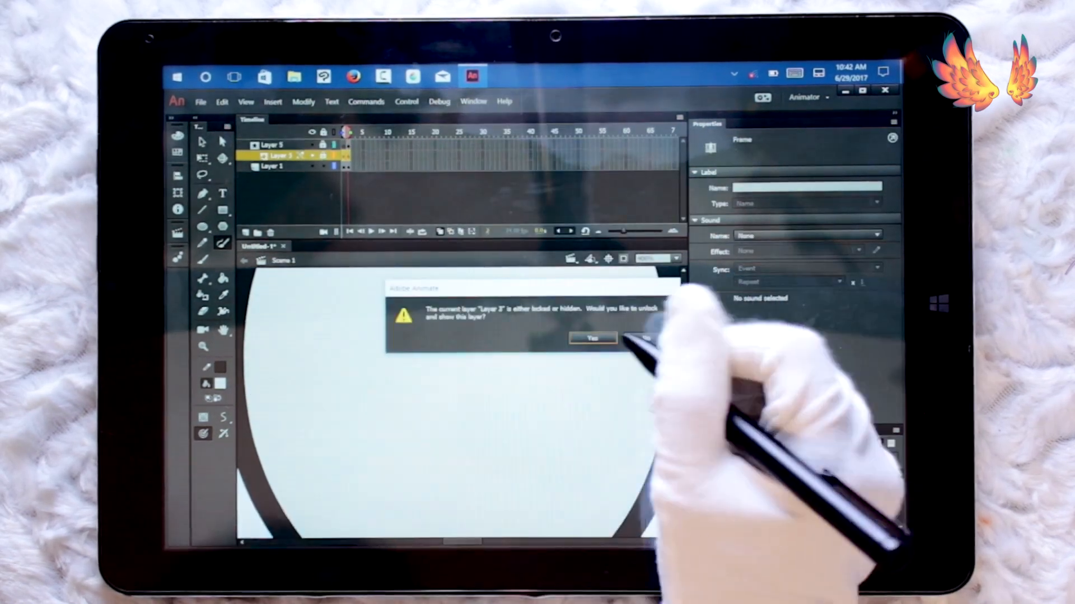
left_click(591, 338)
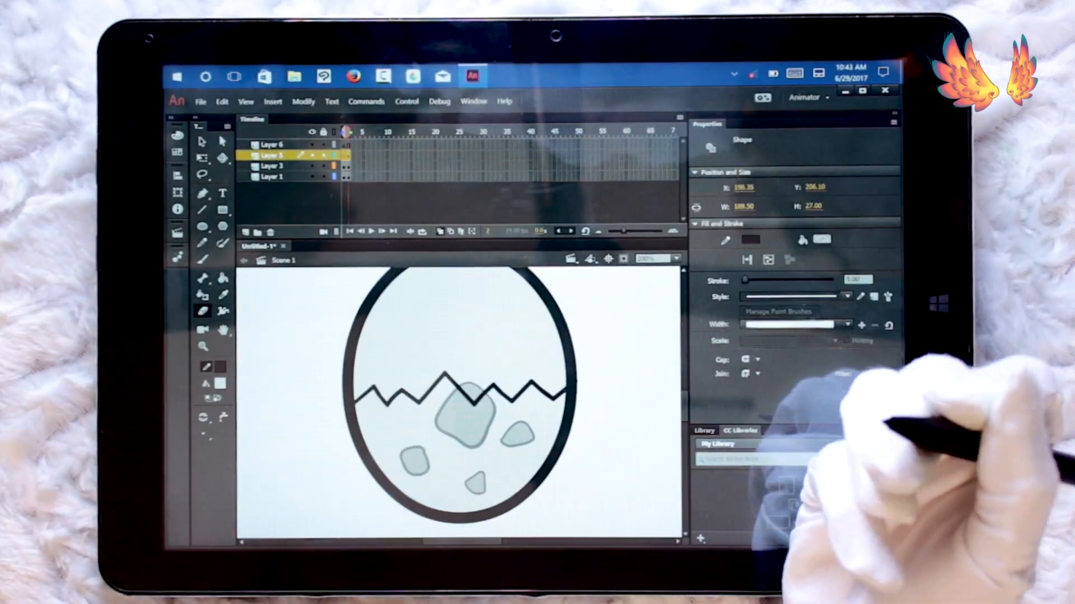